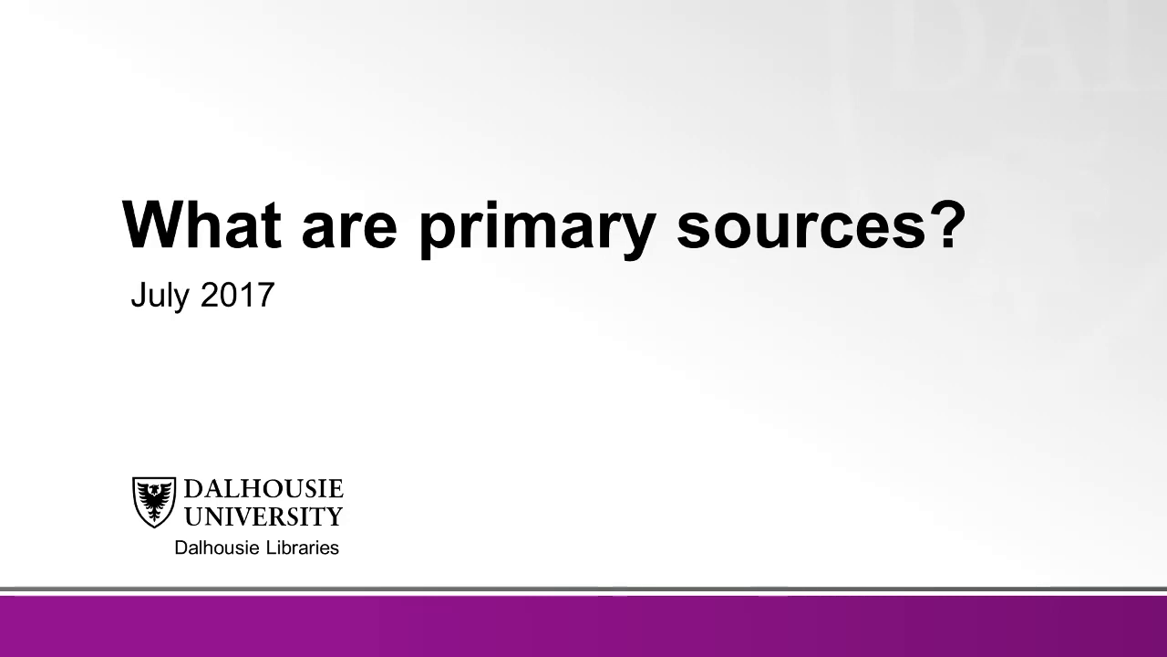
pyautogui.press('Right')
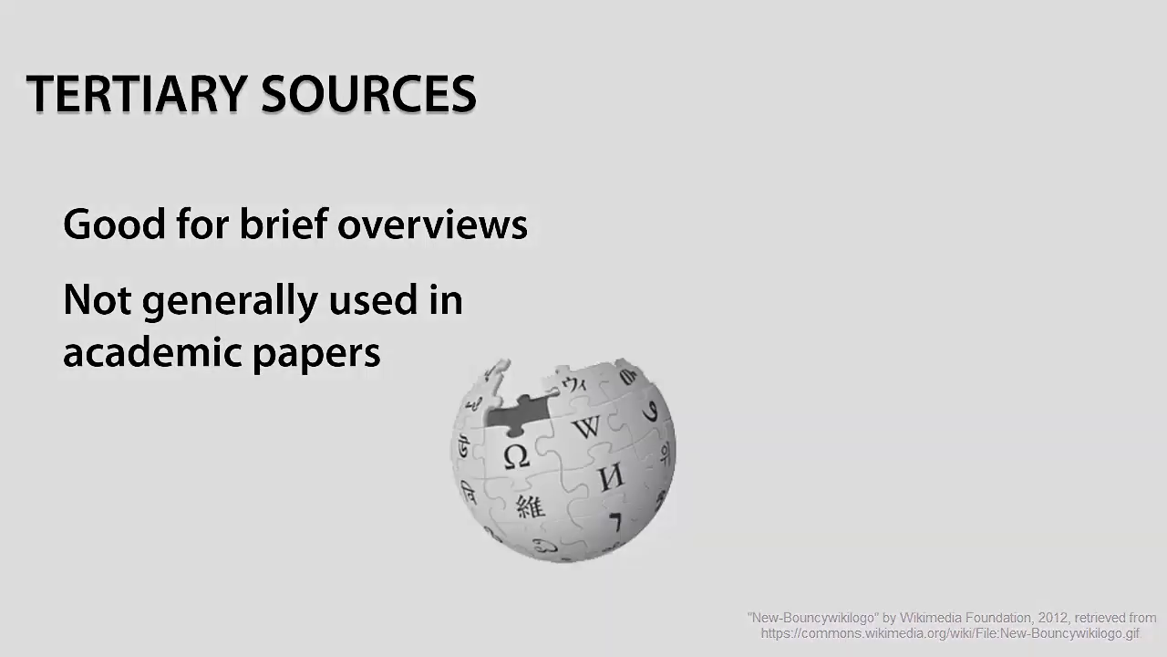
pyautogui.press('Right')
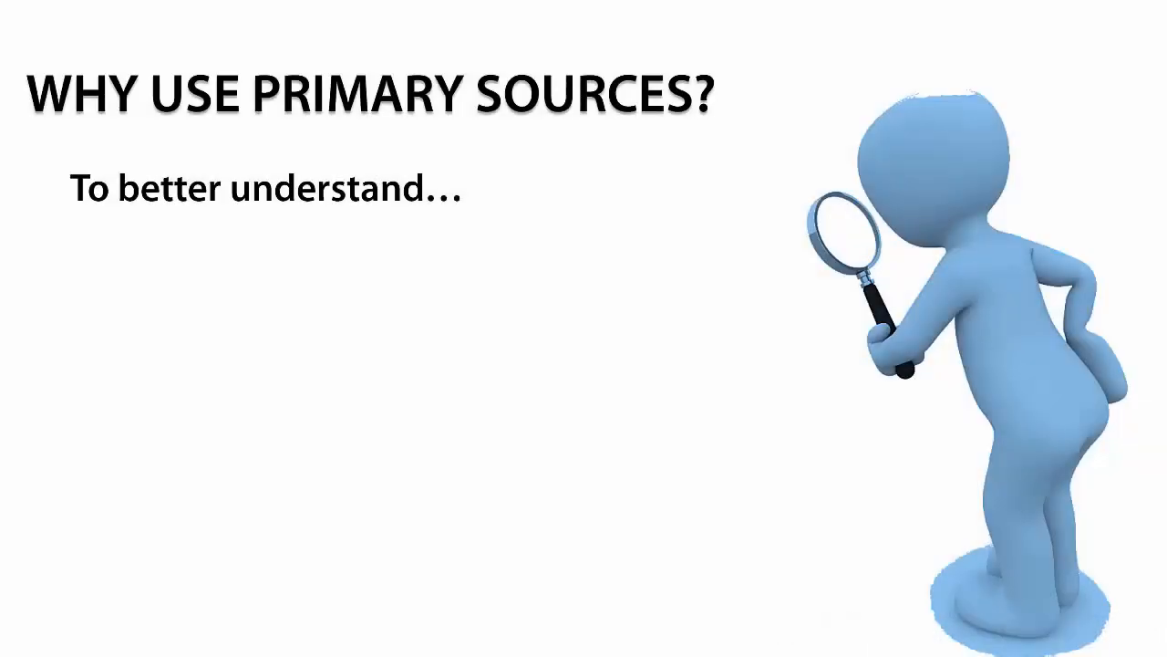